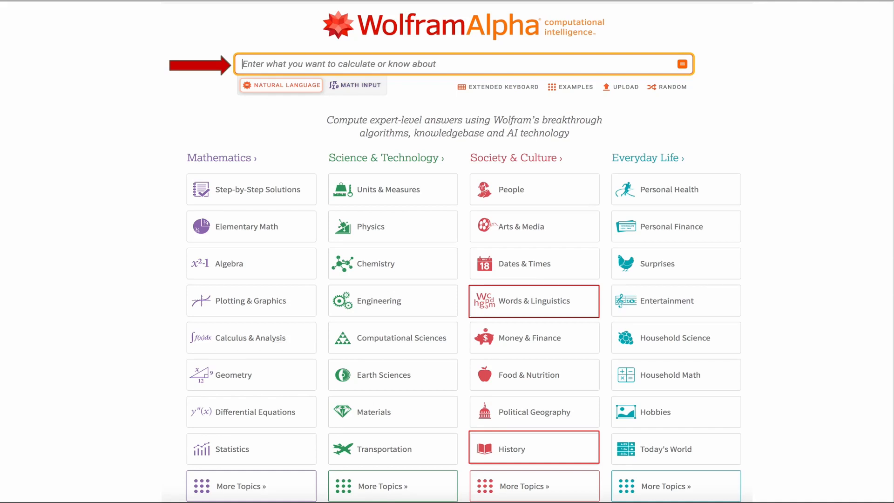
pyautogui.write("father's mother's brother's daughter")
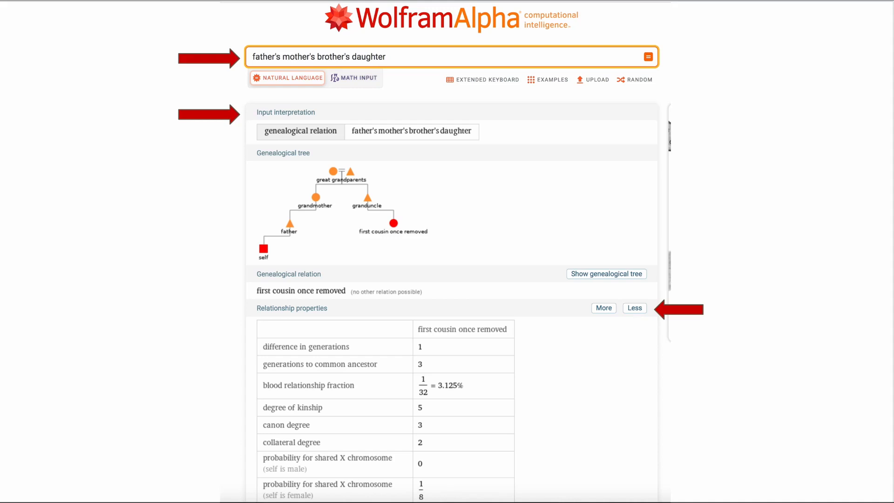
pyautogui.write('Henry name')
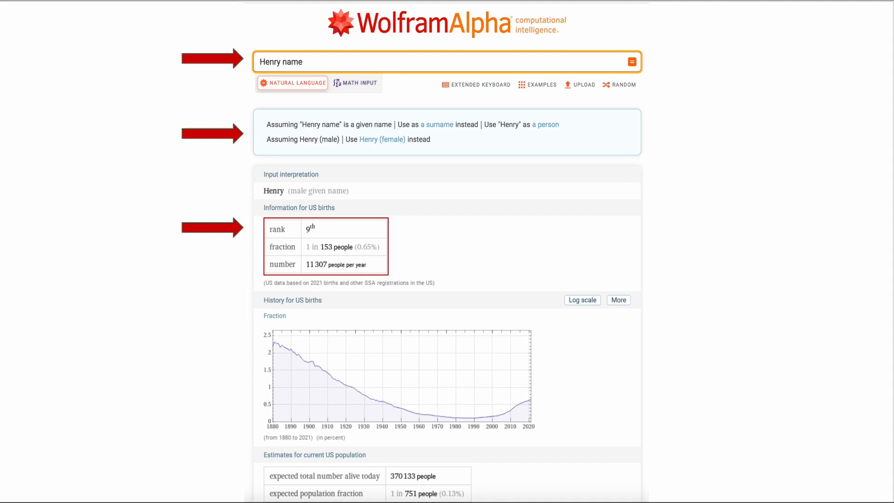
pyautogui.scroll(-3)
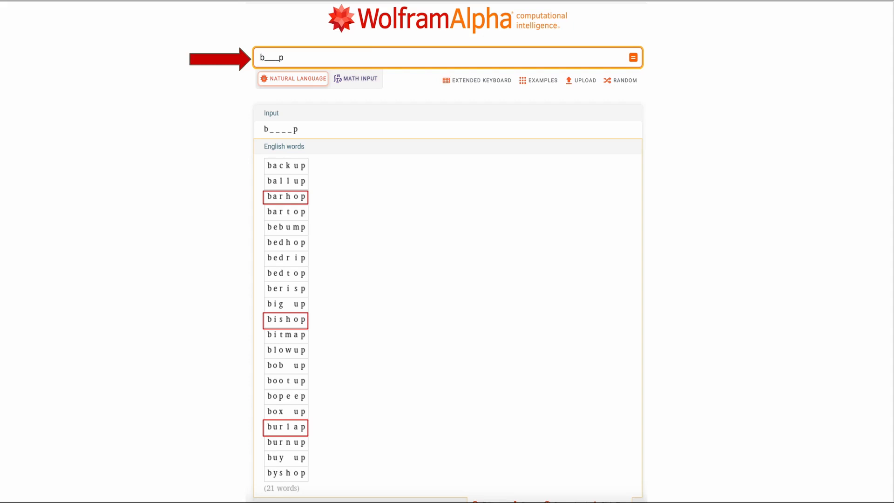
pyautogui.write('soundex williams')
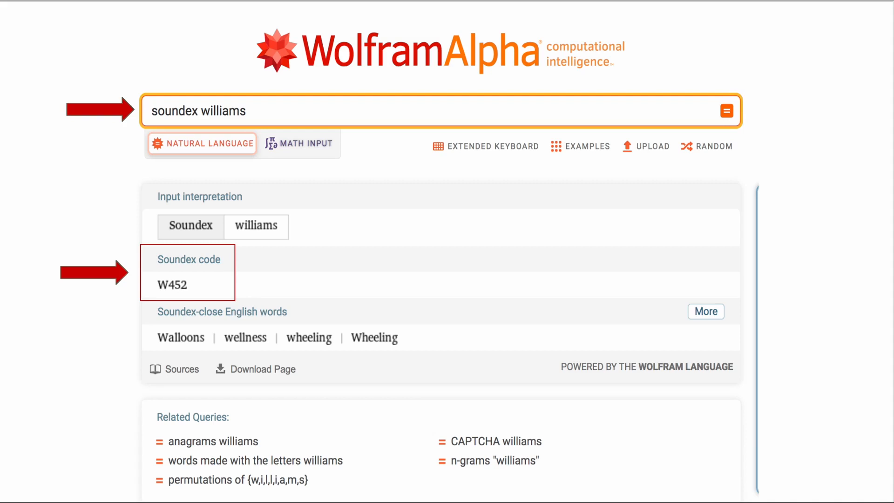
pyautogui.write('Sounds like Peter')
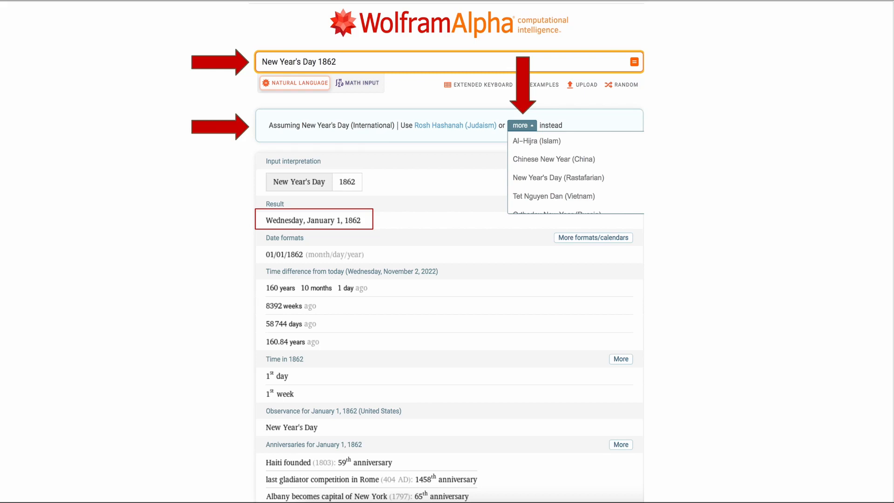
pyautogui.scroll(-3)
pyautogui.write('December 22, 1840 -42 years -1 month -4 days')
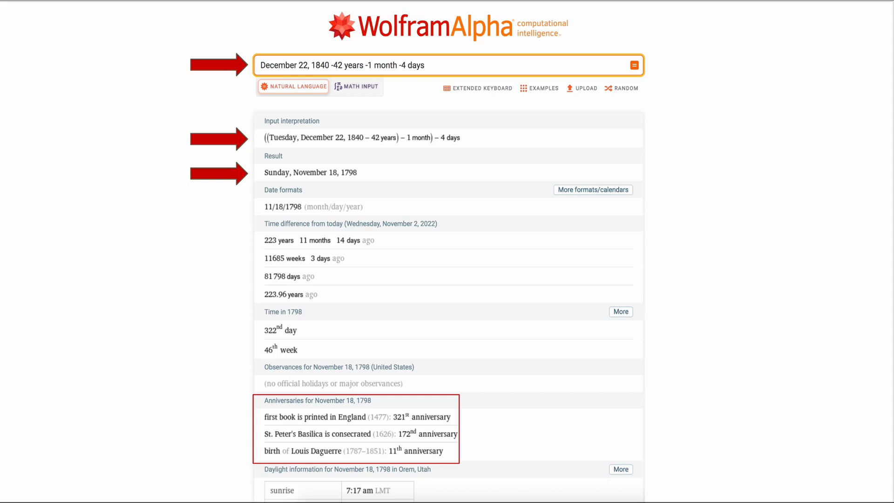
pyautogui.write('Wednesday before January 22, 1841')
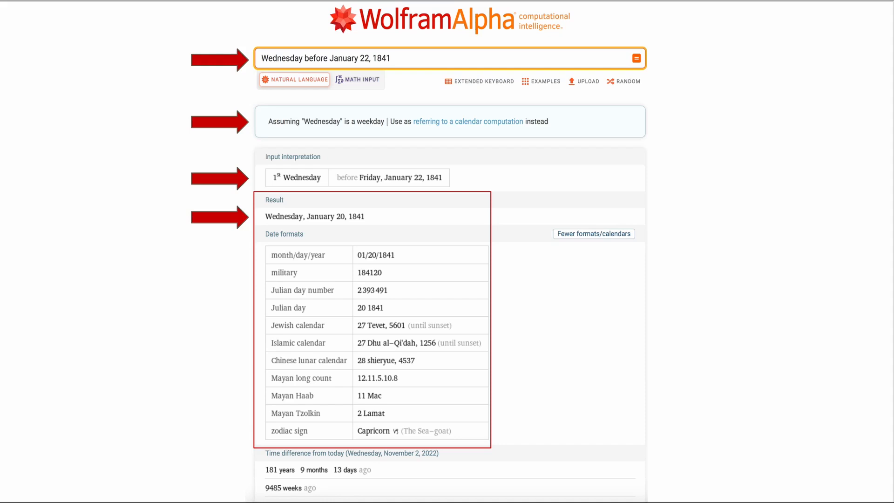
pyautogui.write('$4200 (1941 dollars)')
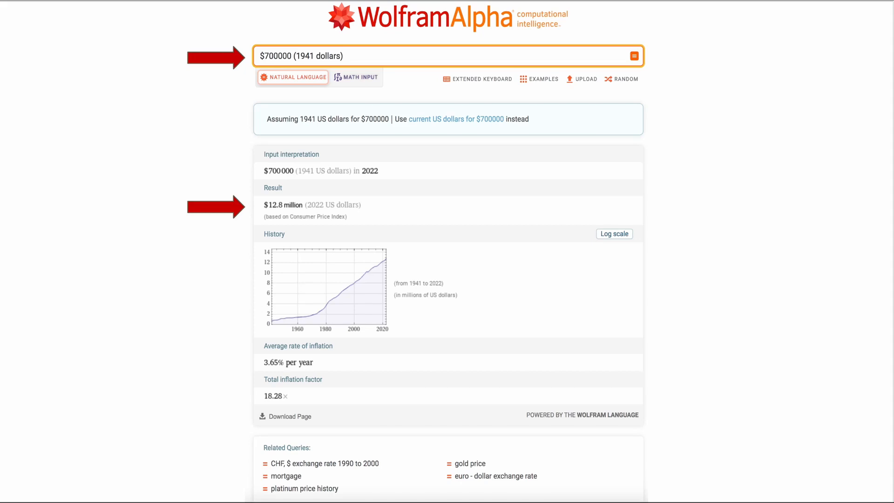
pyautogui.write('weather pennsylvania 1973')
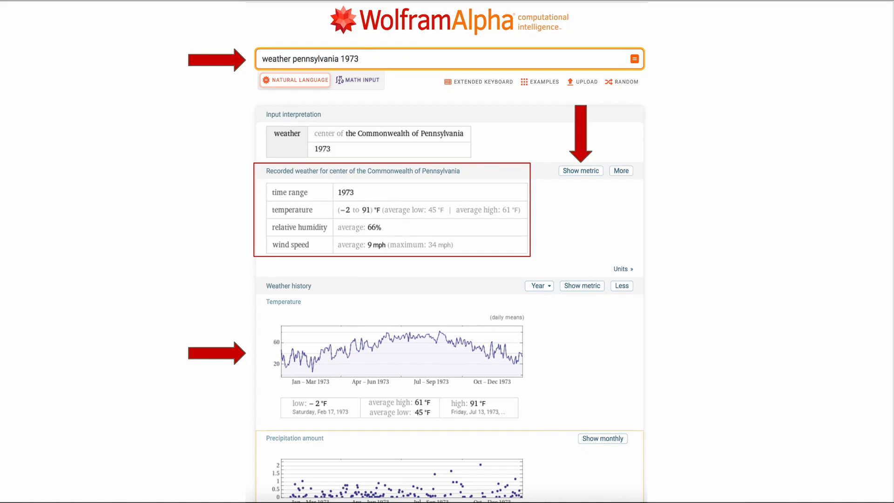